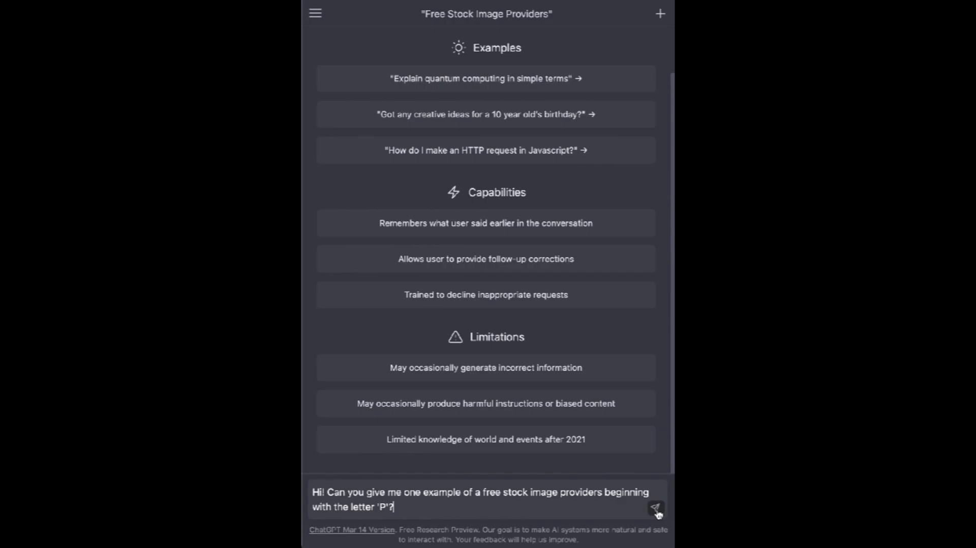
Submit the question asking for one free stock image provider starting with 'P'.
click(656, 508)
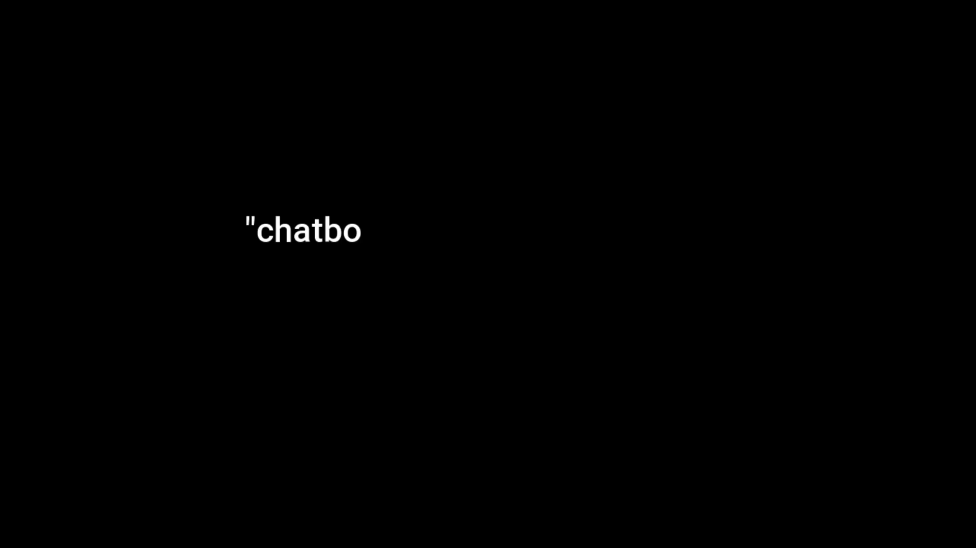
Play the quote about chatbots having to prove their worth, then begin typing the Google search query.
text(ts will have to prove their worth, rather than taking it for granted from here on o)
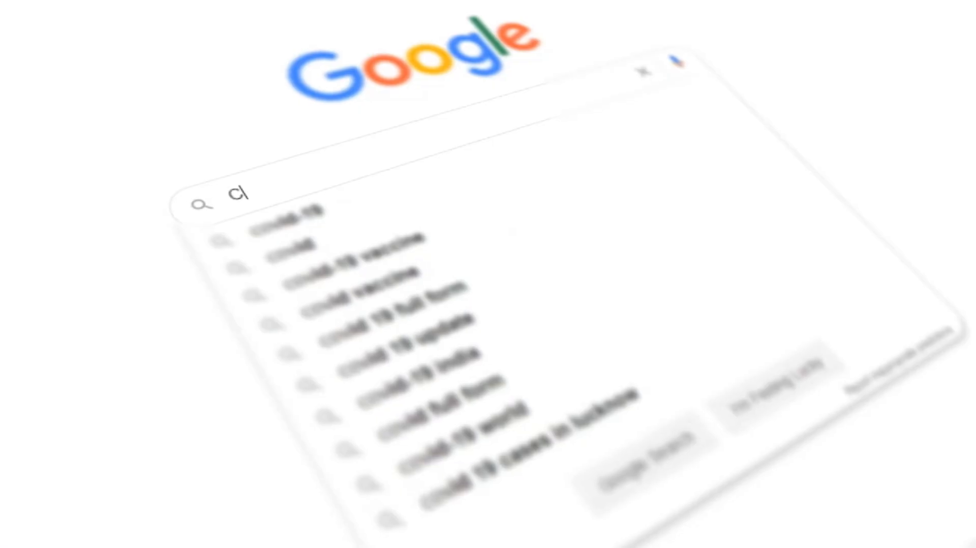
text(ovi)
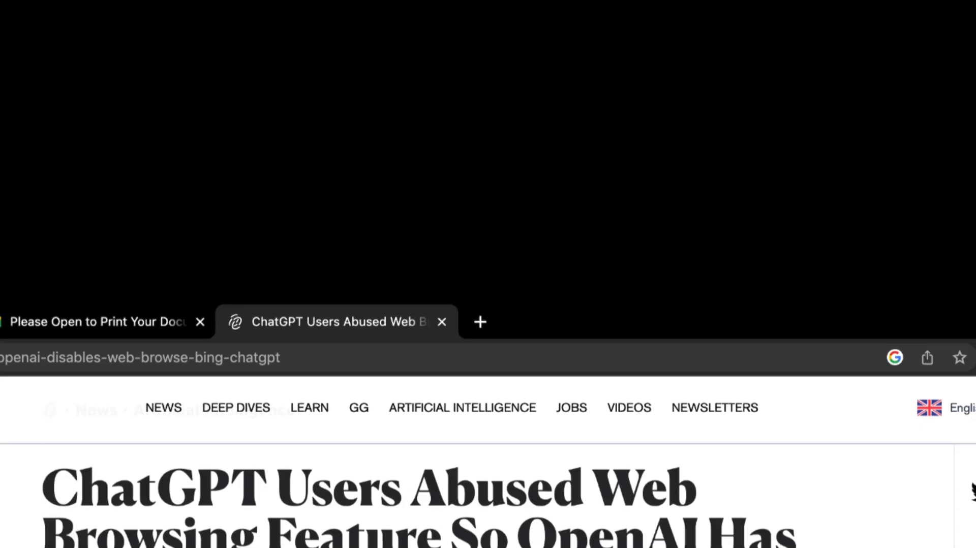
Scroll down to the headline 'ChatGPT Users Abused Web Browsing Feature So OpenAI Has Turned It Off' and its photo.
scroll(down, 3)
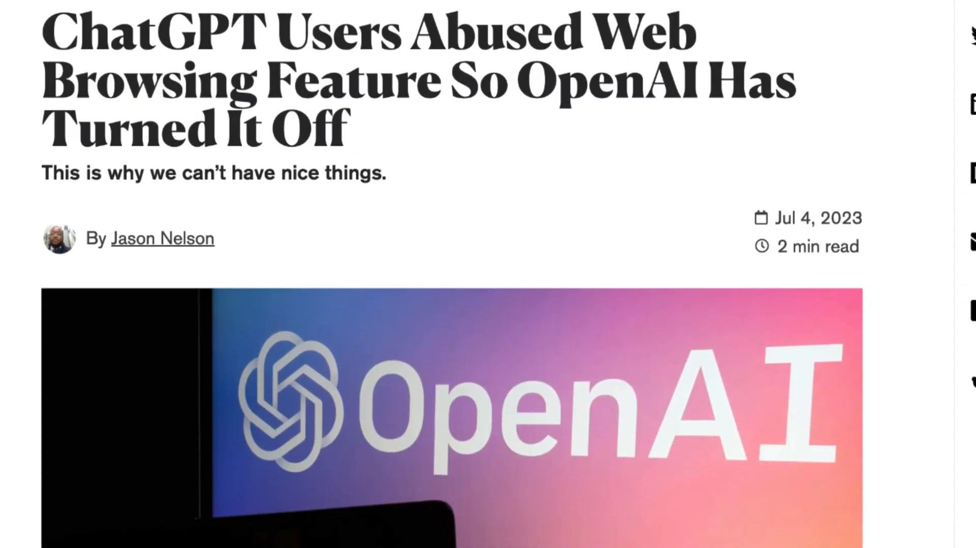